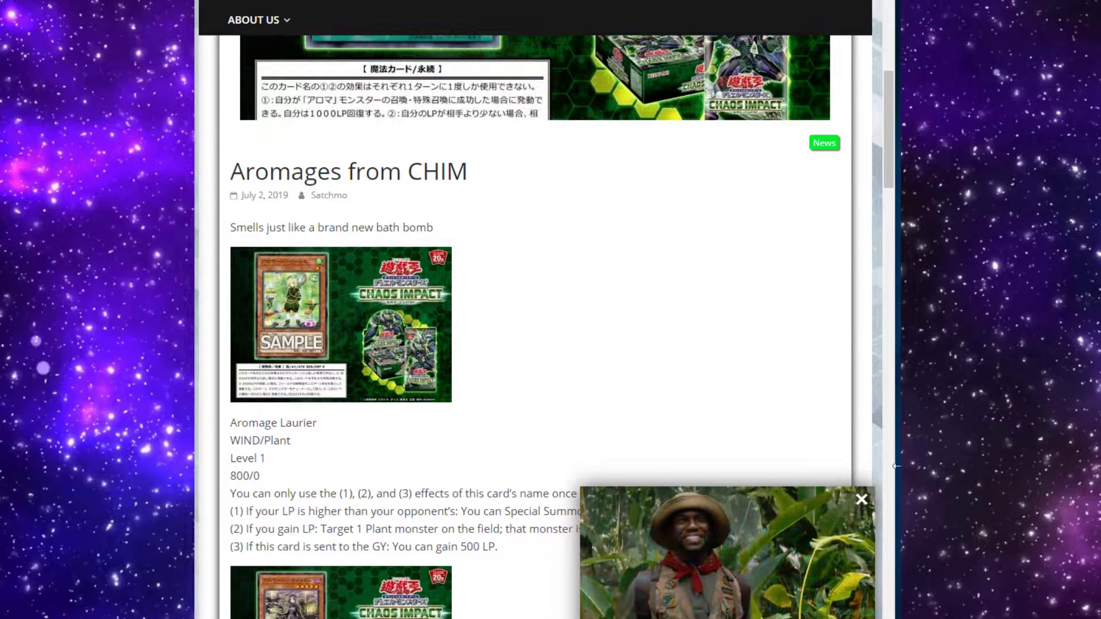
Scroll the Aromages from CHIM article to show the Chaos Impact banner and Aromage Laurier's effects
click(861, 499)
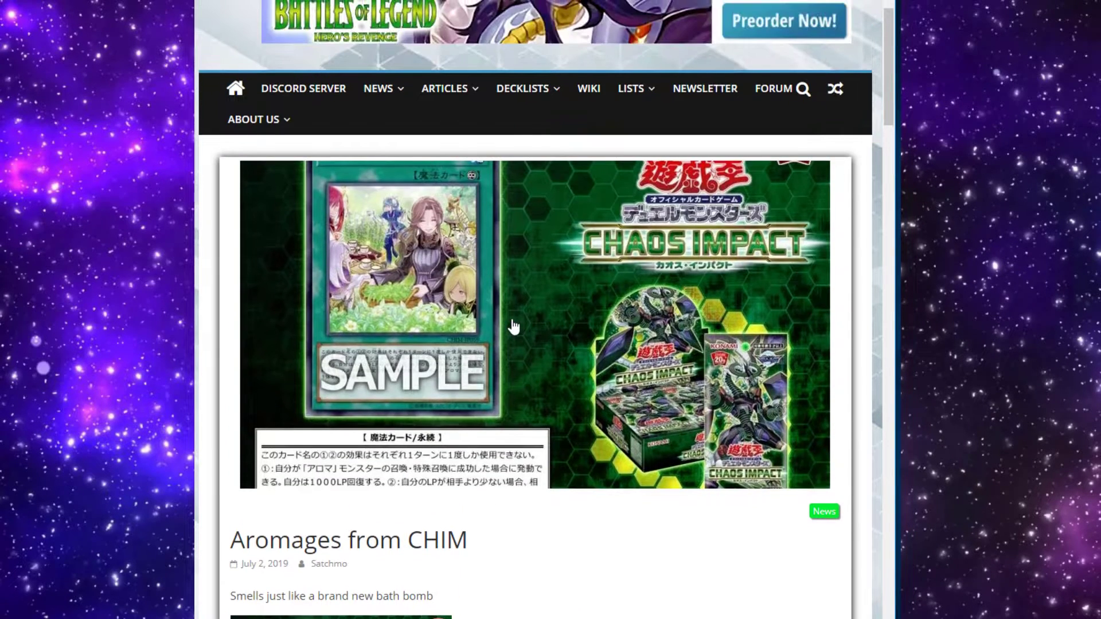
scroll(down, 3)
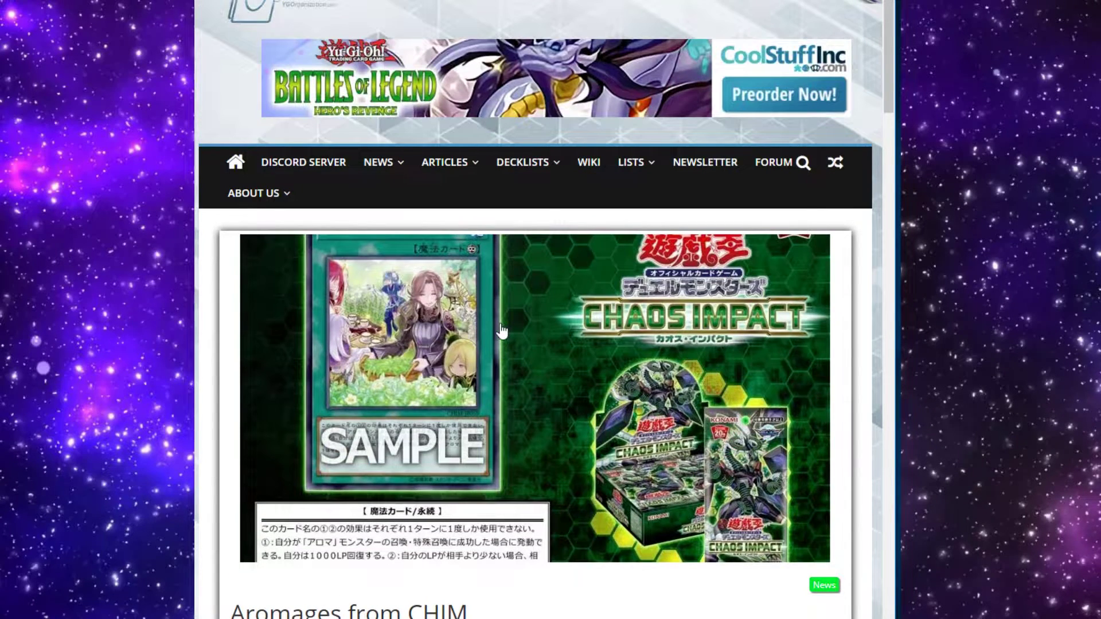
scroll(down, 3)
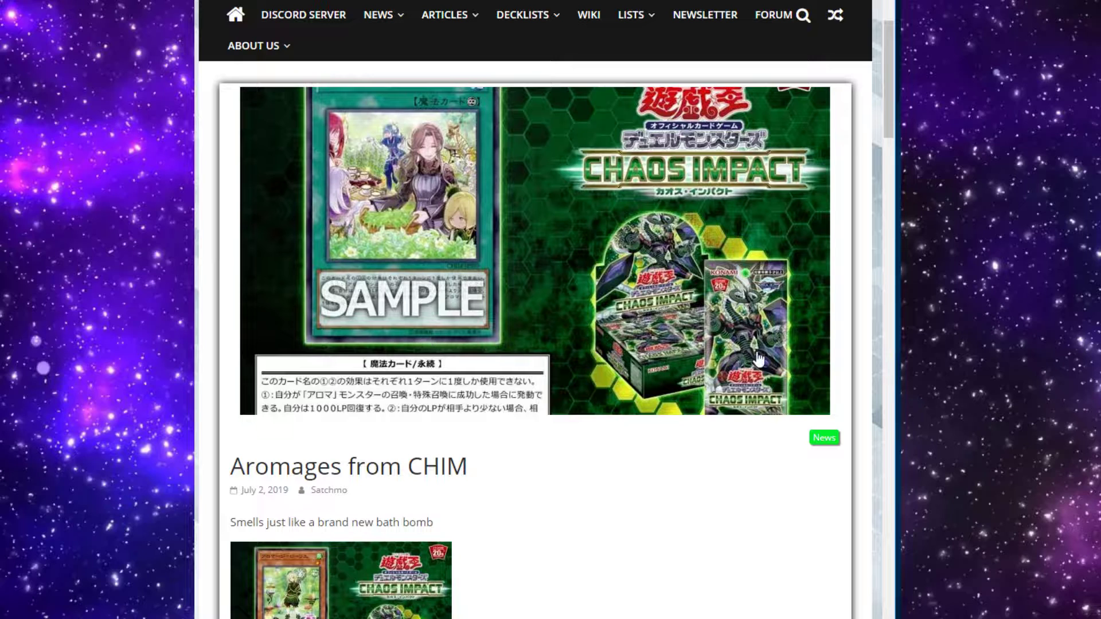
mouse_move(523, 338)
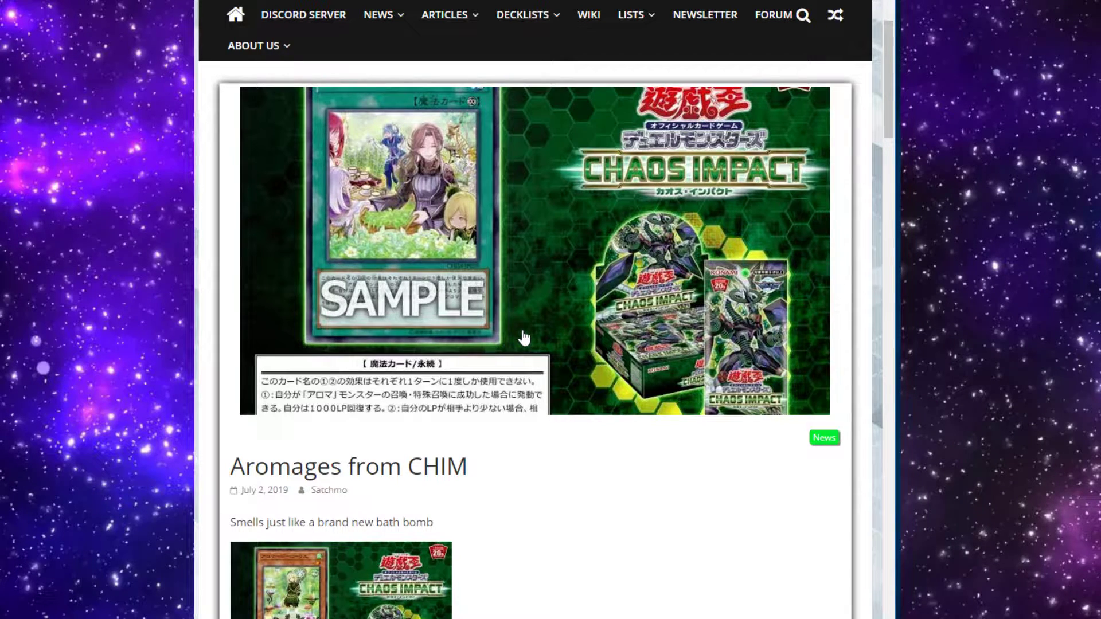
mouse_move(503, 299)
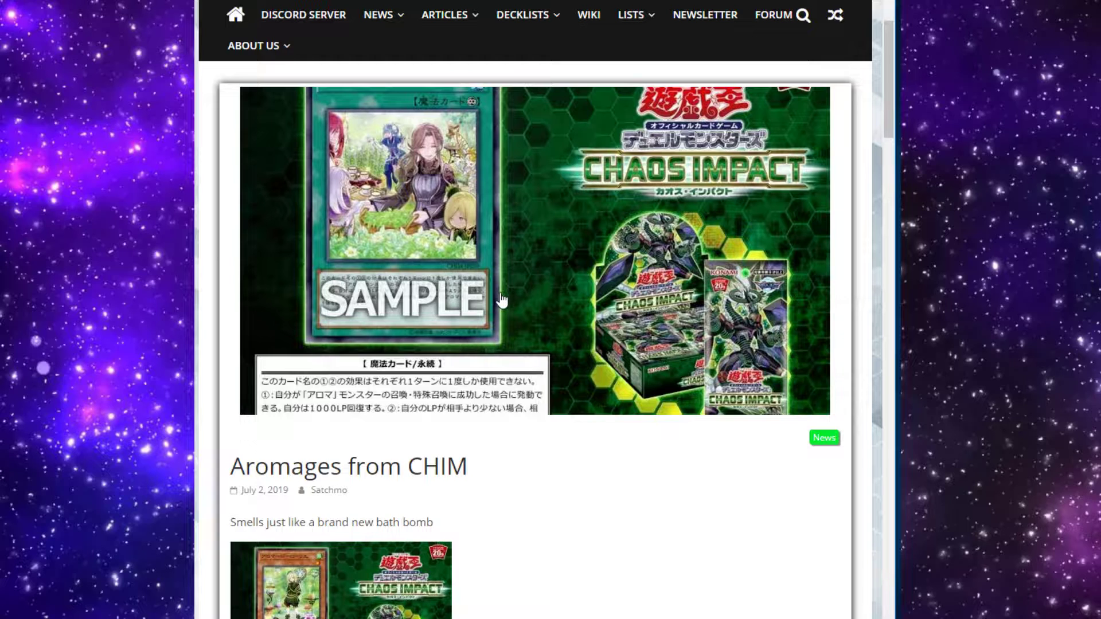
scroll(down, 3)
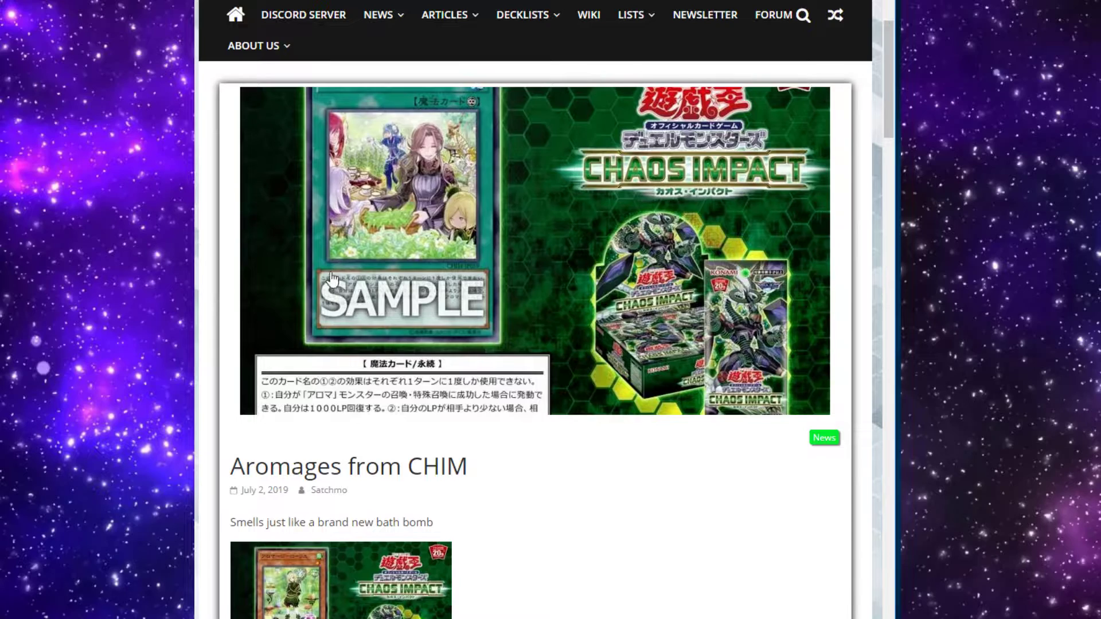
scroll(down, 3)
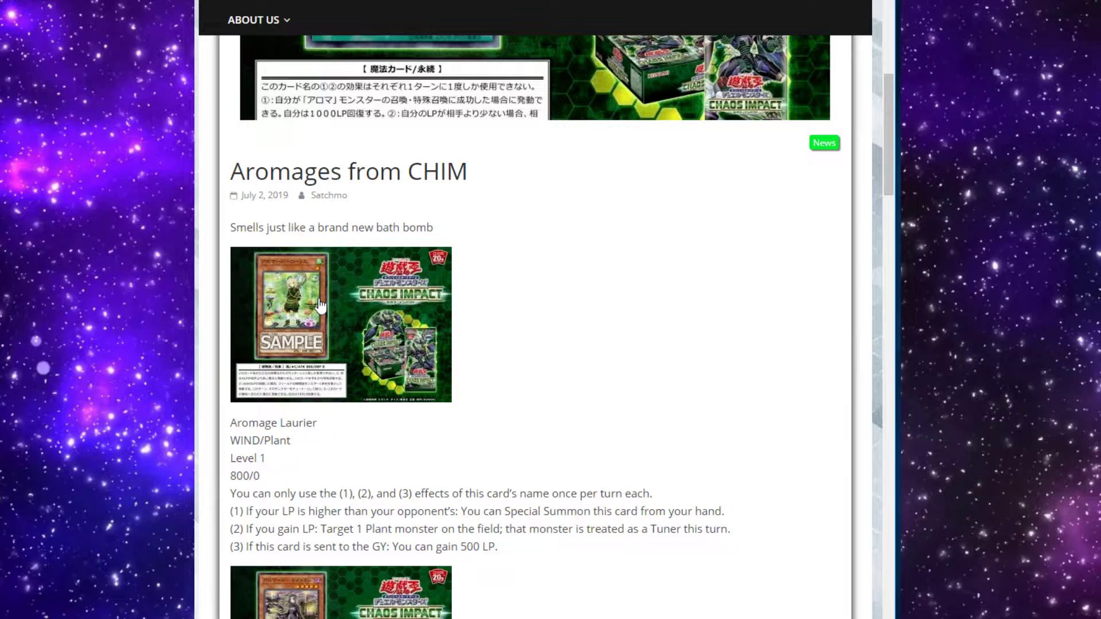
Skim down the card list past Aromaseraphy Sweet Marjoram and return to the Aromage Laurier entry
scroll(down, 3)
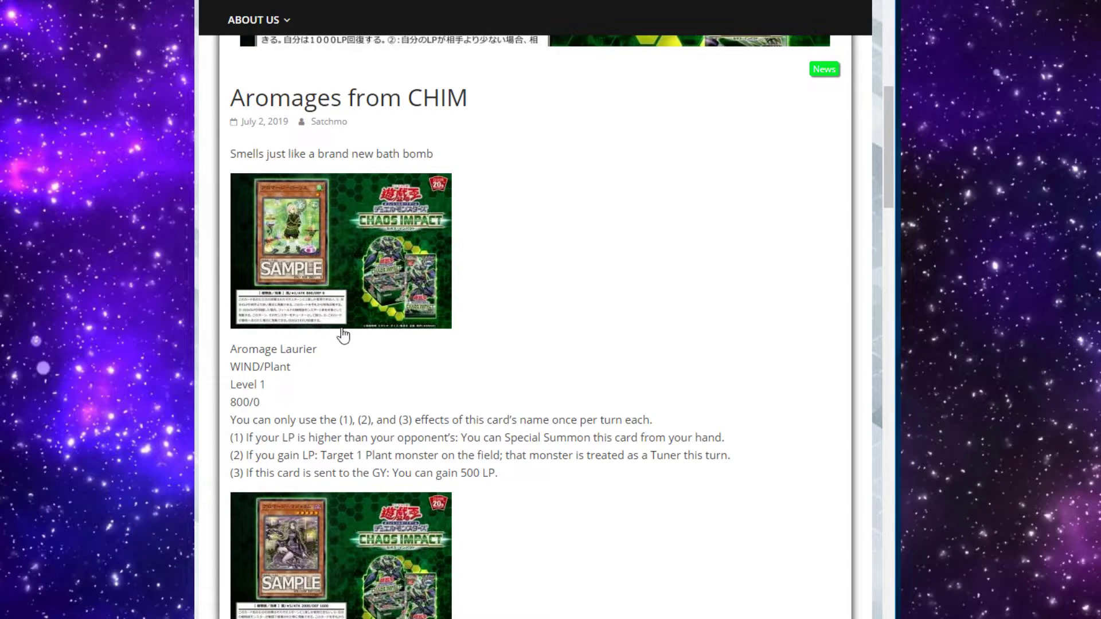
click(340, 250)
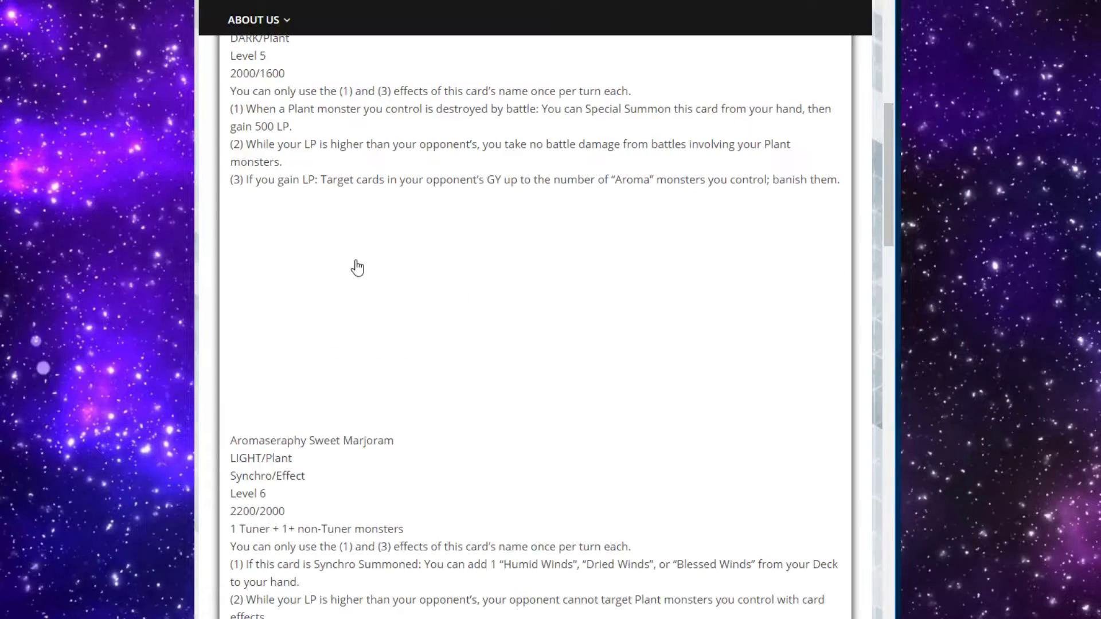
scroll(down, 3)
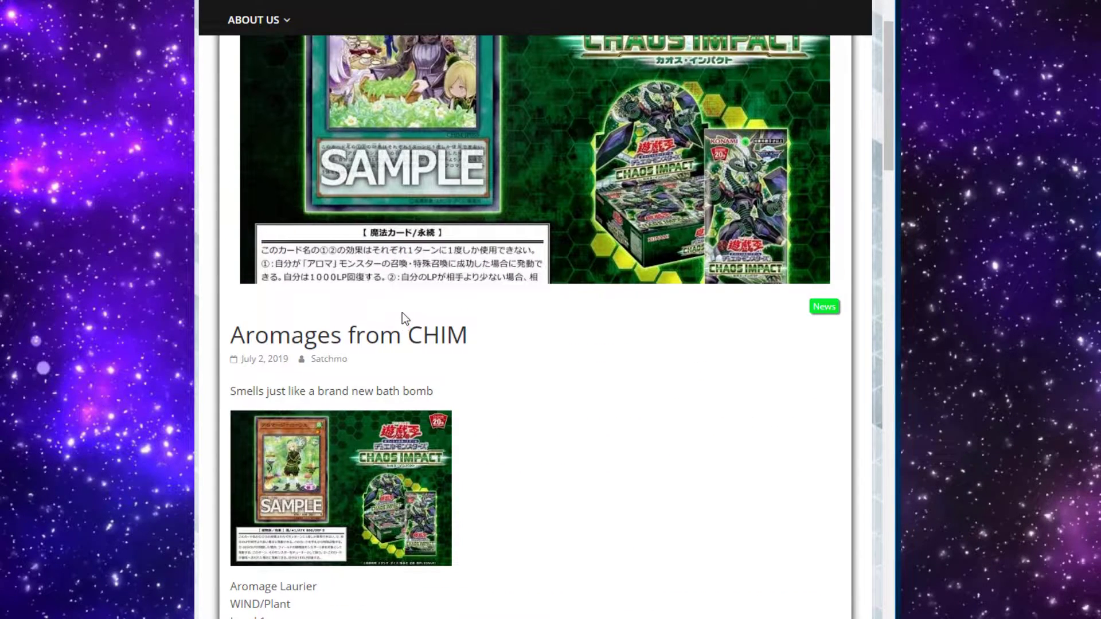
scroll(down, 3)
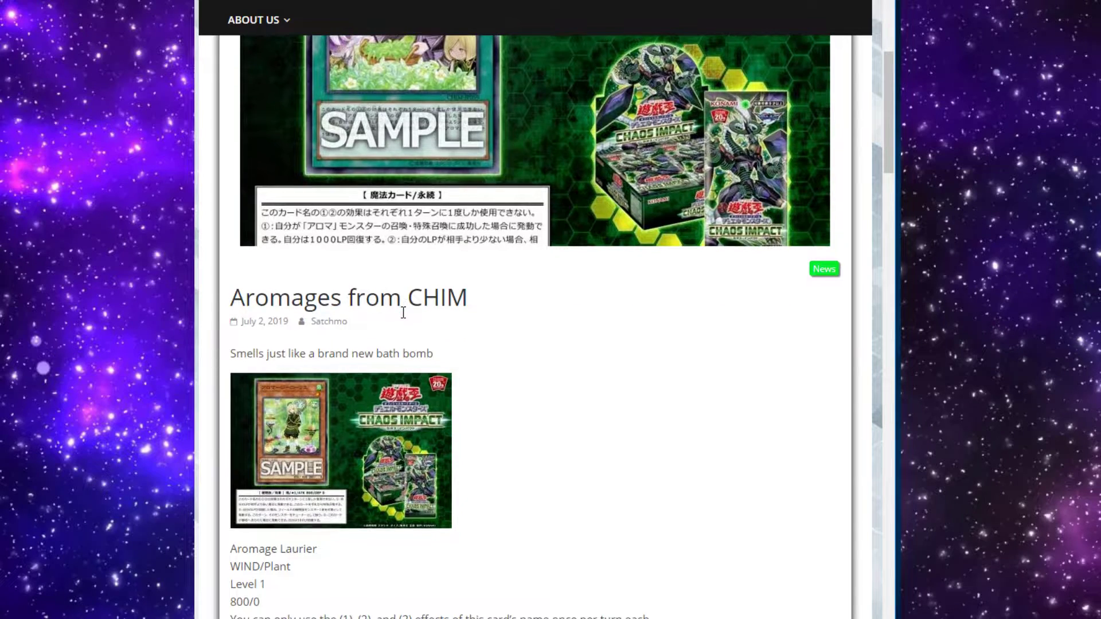
scroll(down, 3)
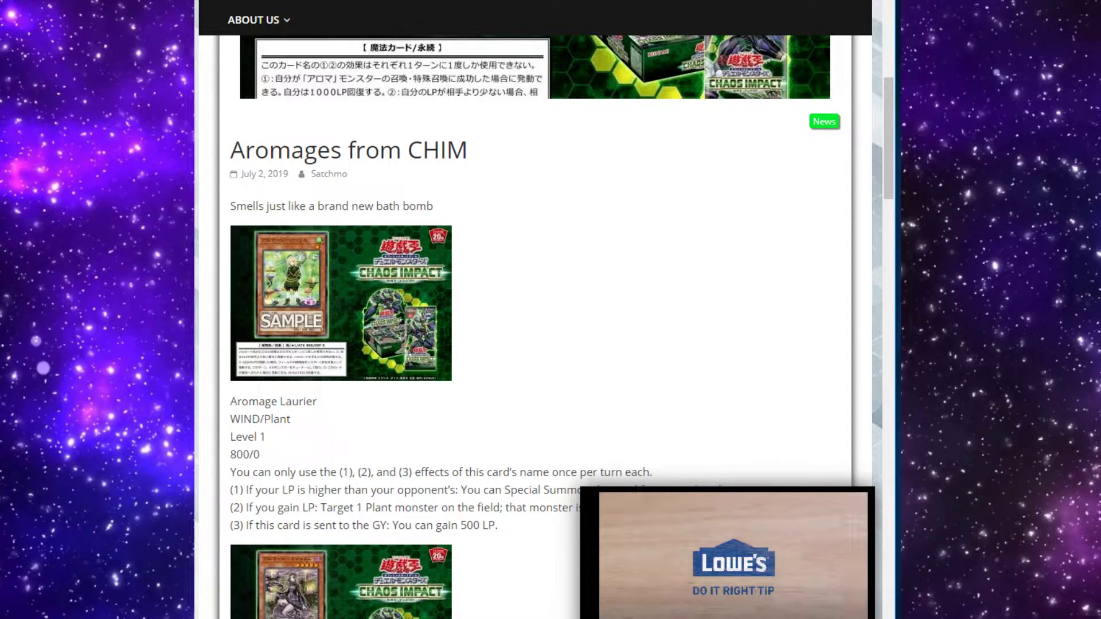
scroll(down, 3)
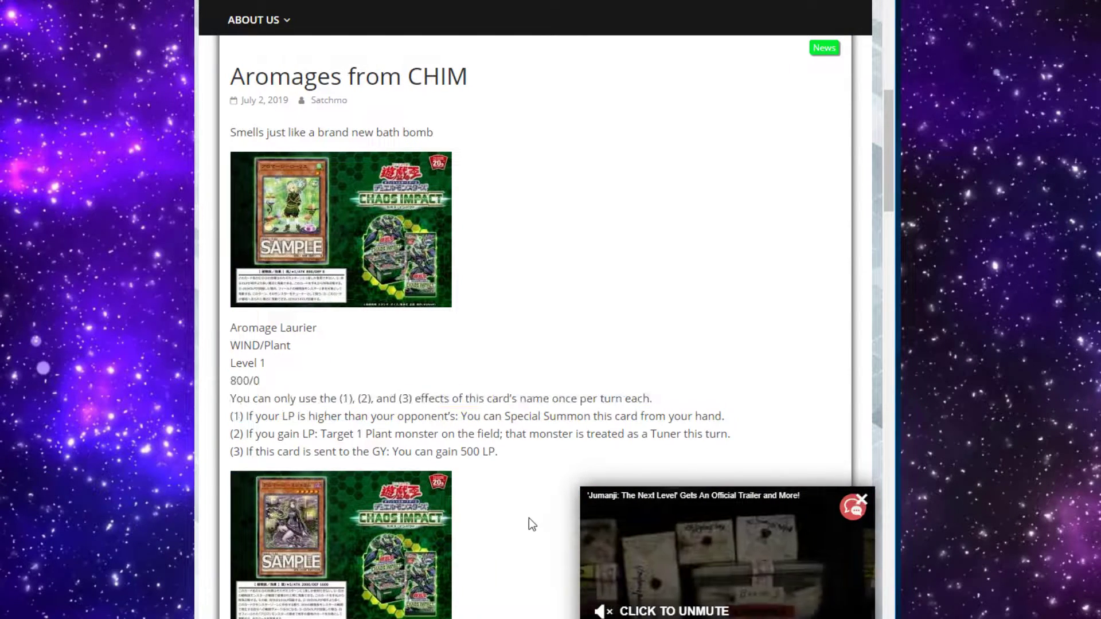
scroll(down, 3)
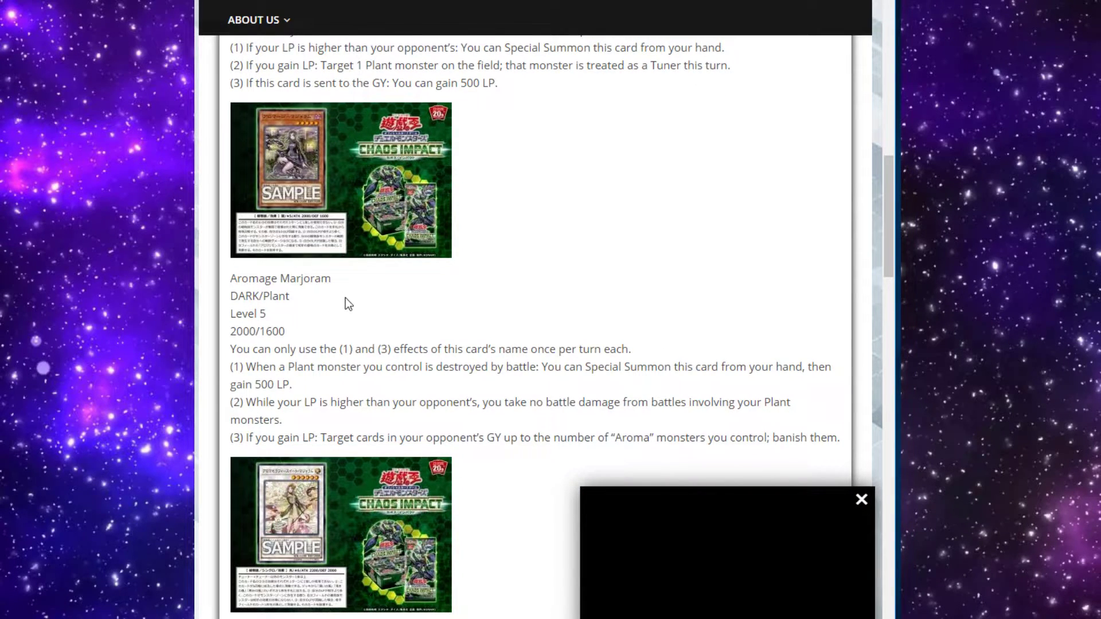
mouse_move(334, 308)
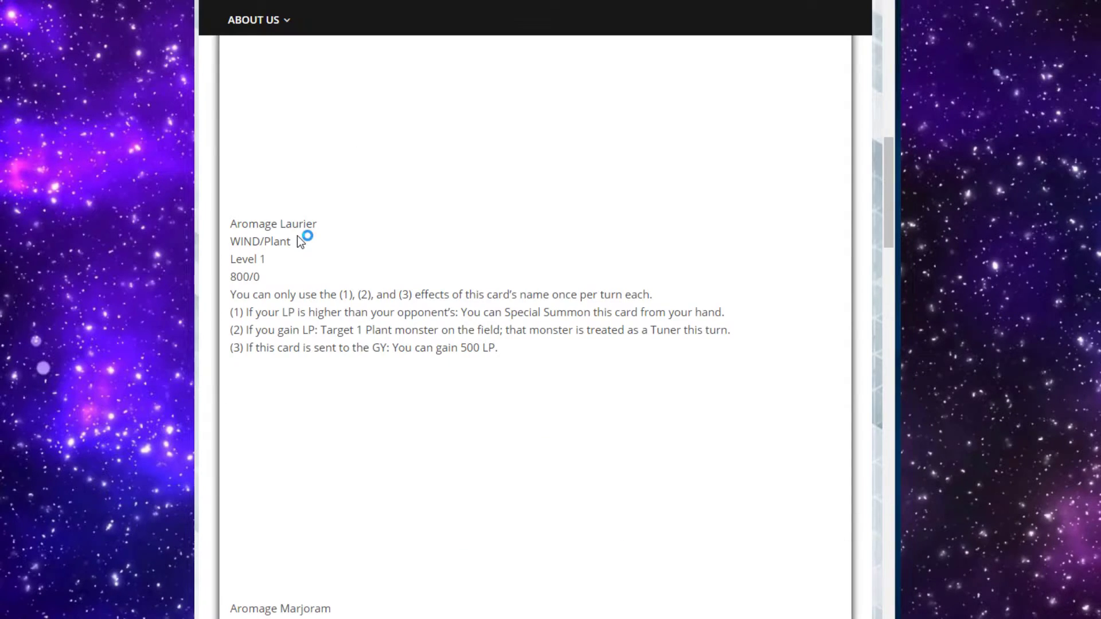
Highlight Aromage Marjoram's first effect sentence and scroll through its remaining effects
scroll(down, 3)
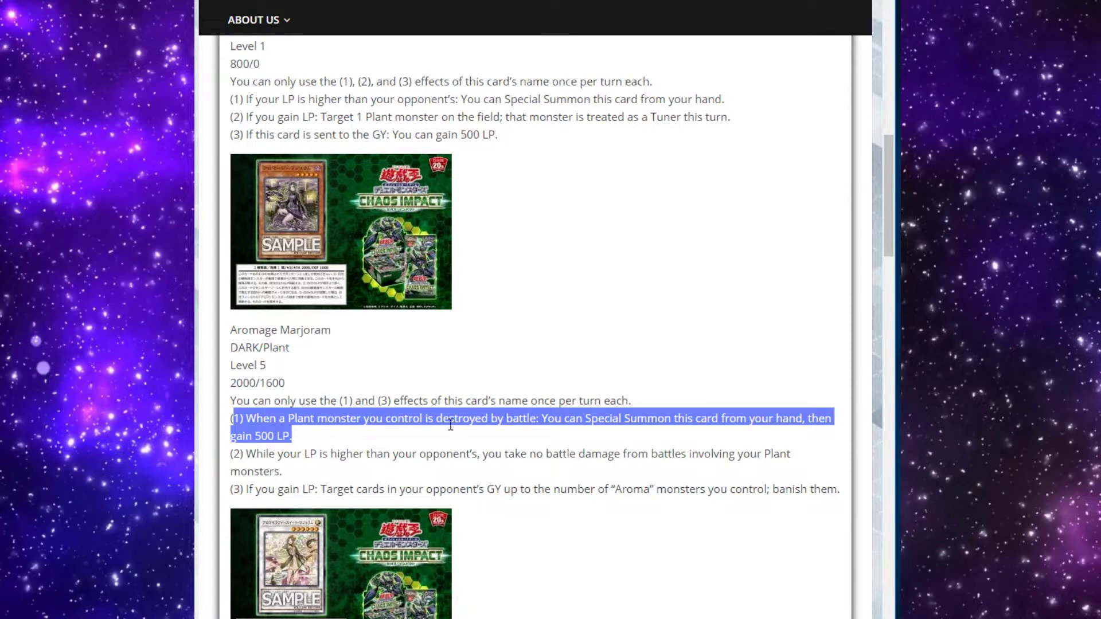
click(452, 427)
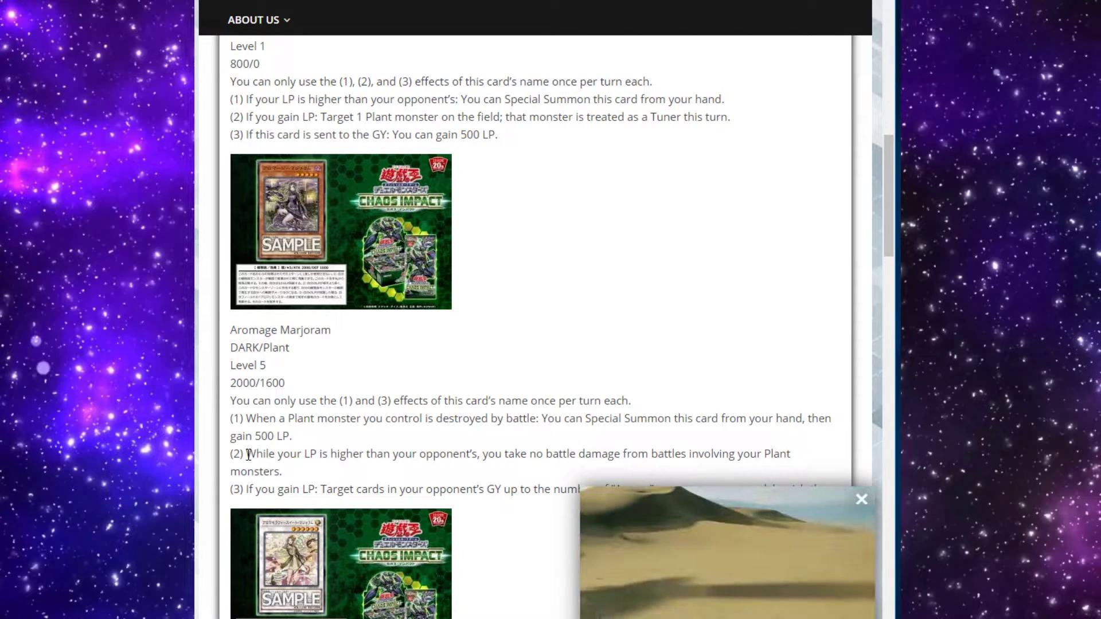
scroll(down, 3)
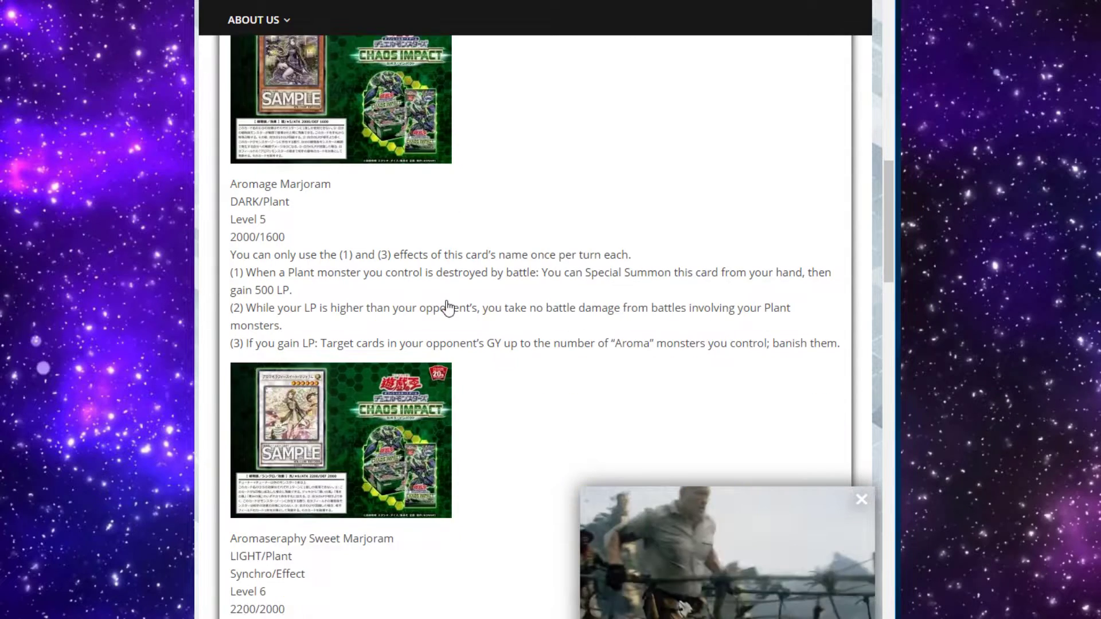
scroll(down, 3)
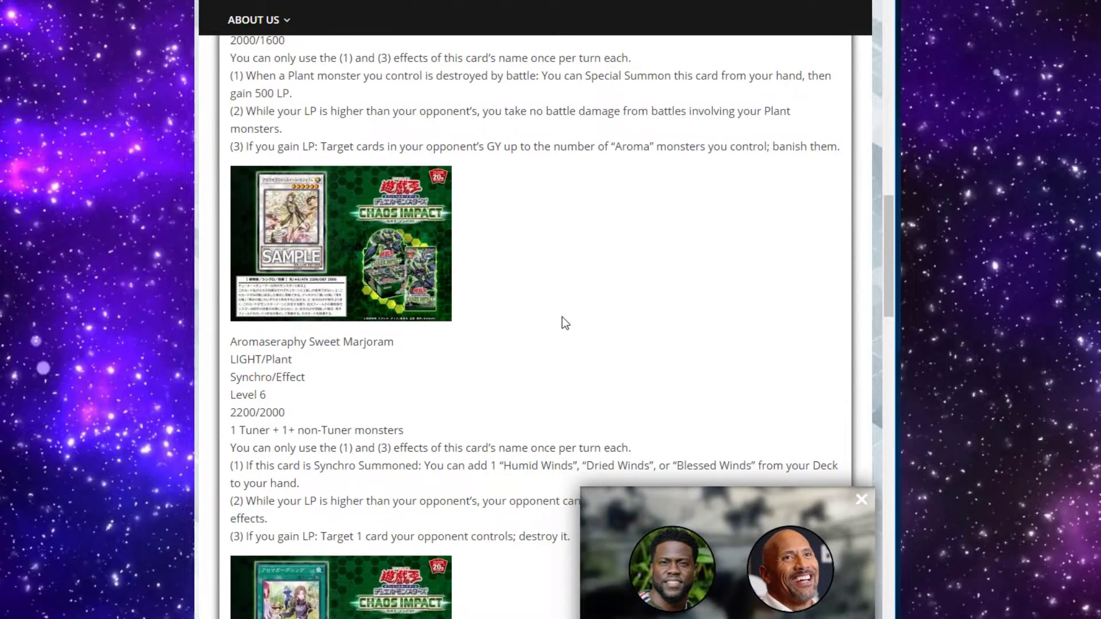
click(341, 242)
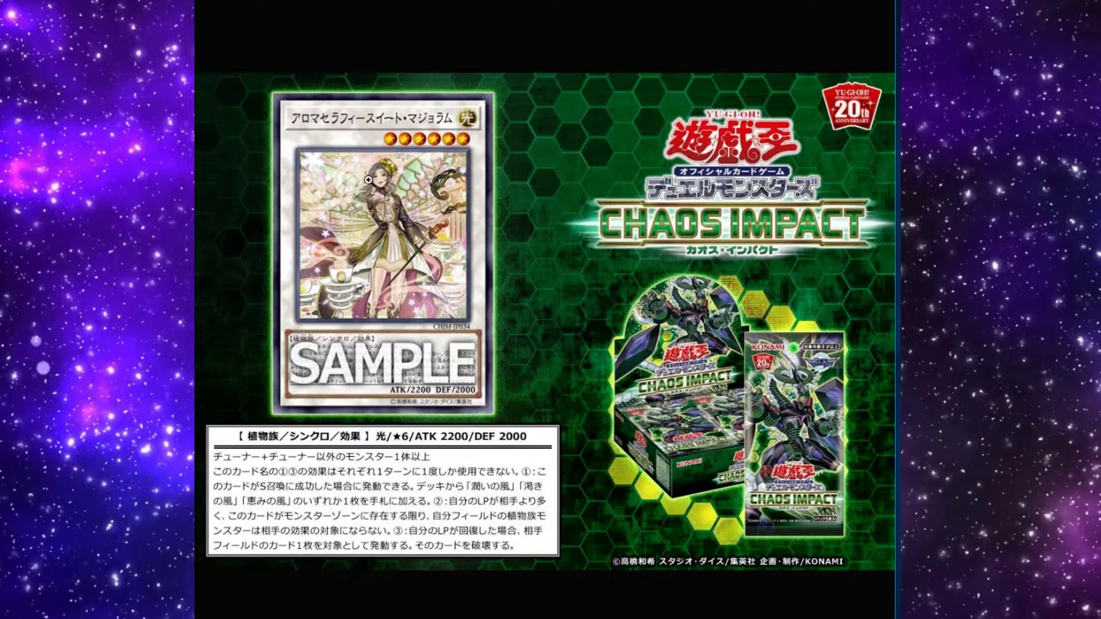
mouse_move(370, 23)
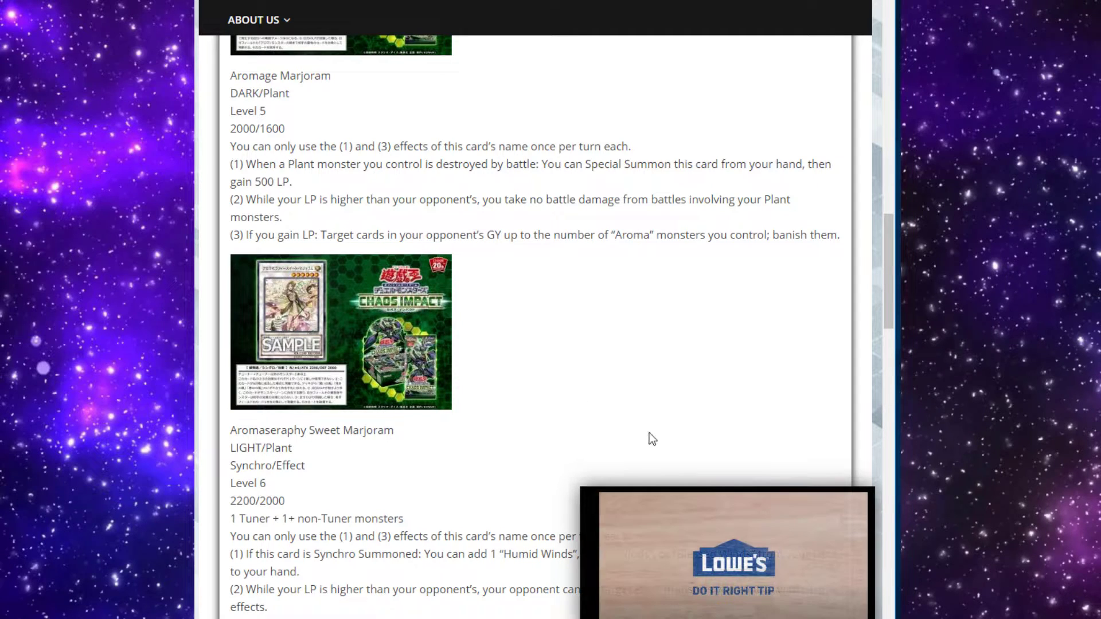
Scroll down until Aromaseraphy Sweet Marjoram's three effects are fully visible
scroll(down, 3)
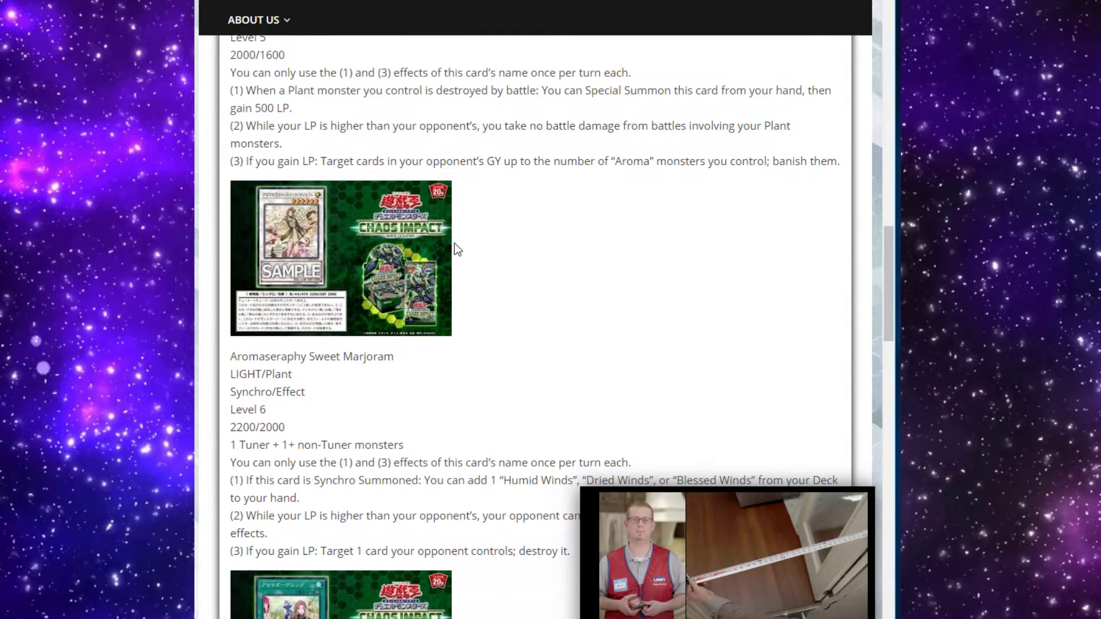
scroll(down, 3)
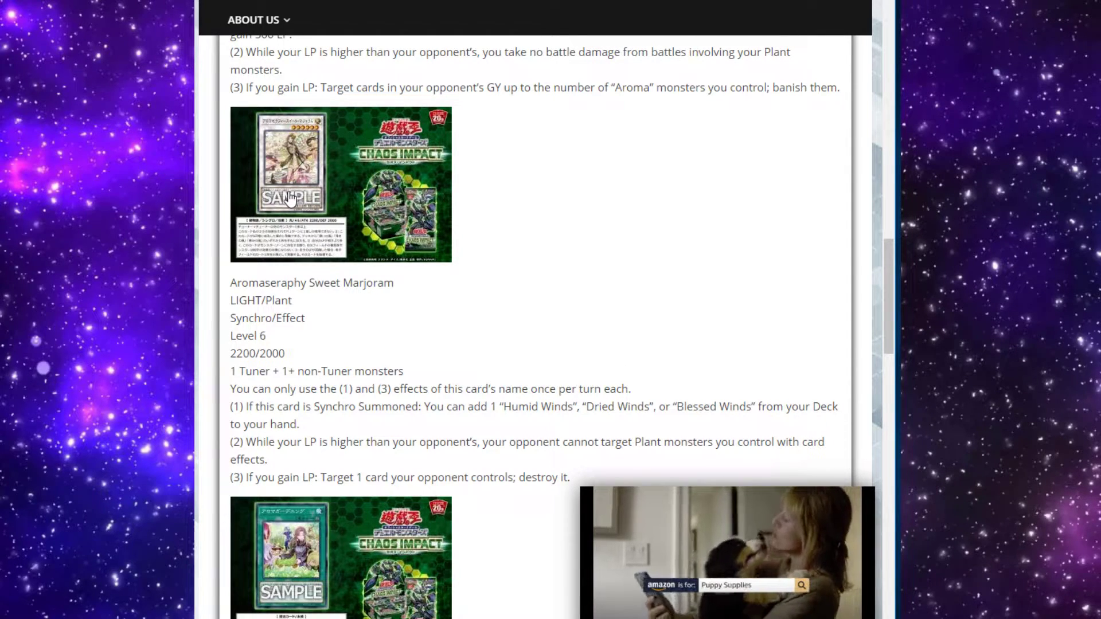
Scroll to the Aroma Gardgening Continuous Spell entry with Blessed Winds starting below
scroll(down, 3)
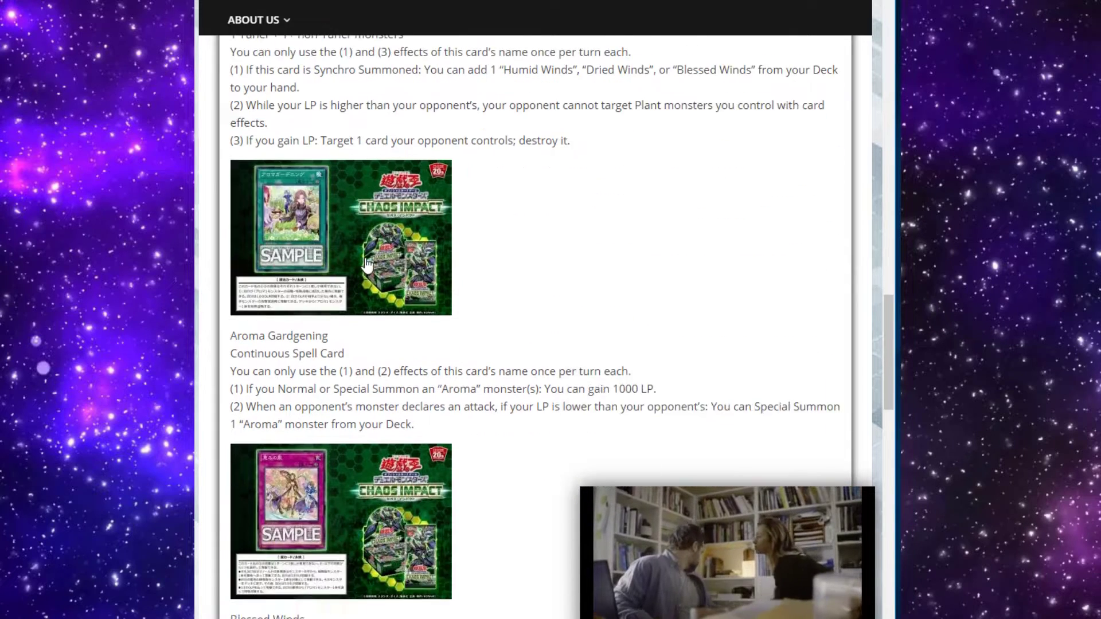
scroll(down, 3)
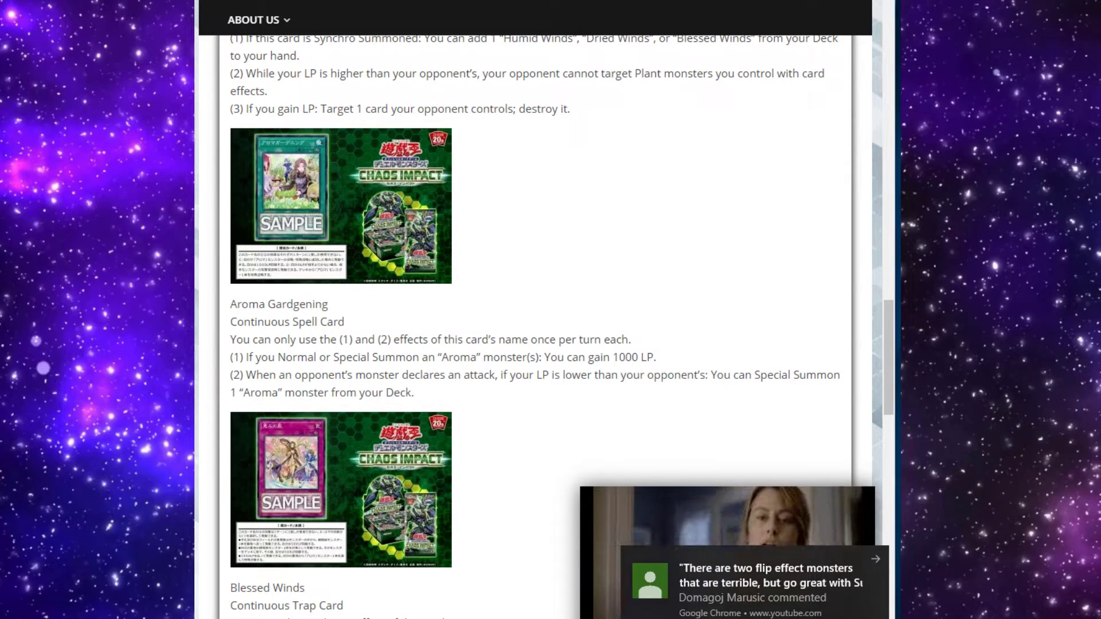
scroll(down, 3)
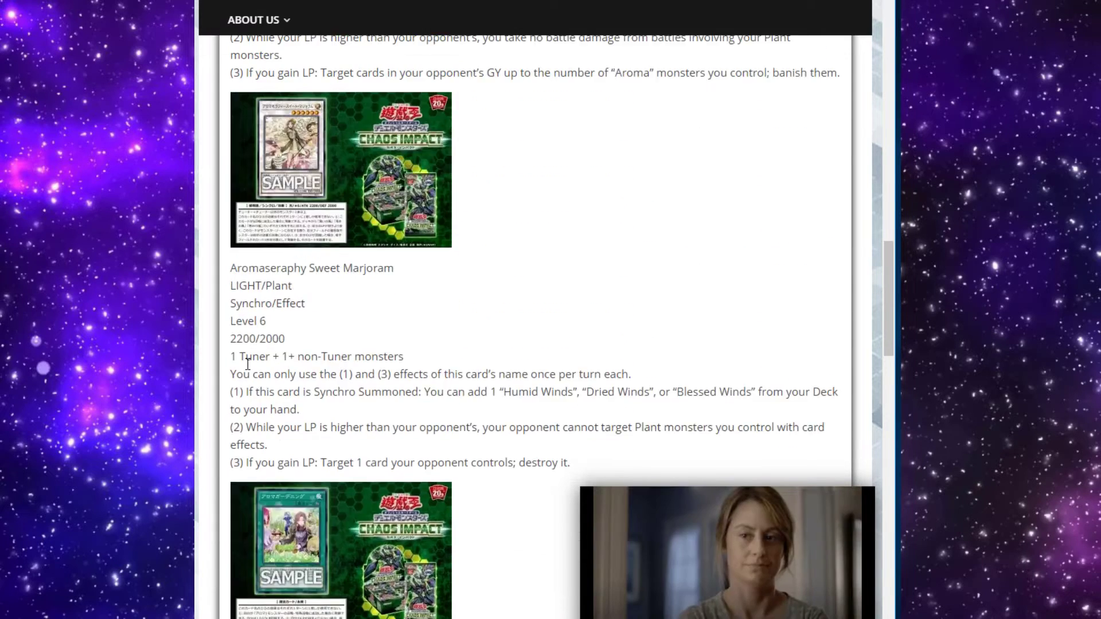
scroll(down, 3)
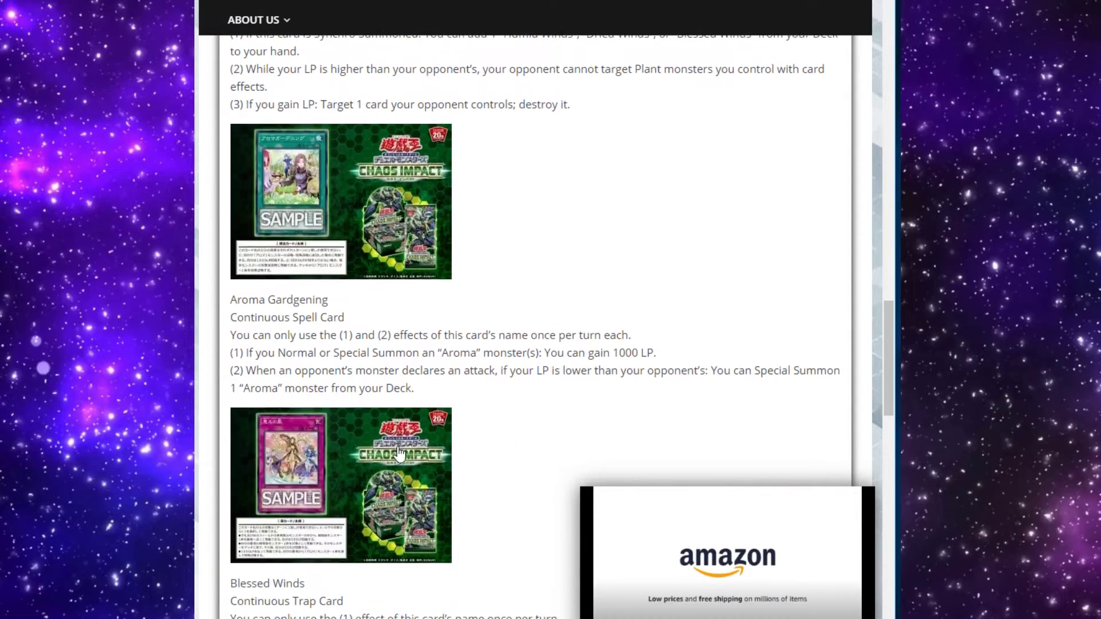
Reach Blessed Winds' full text, then select a line of the Aromaseraphy Sweet Marjoram effects
scroll(down, 3)
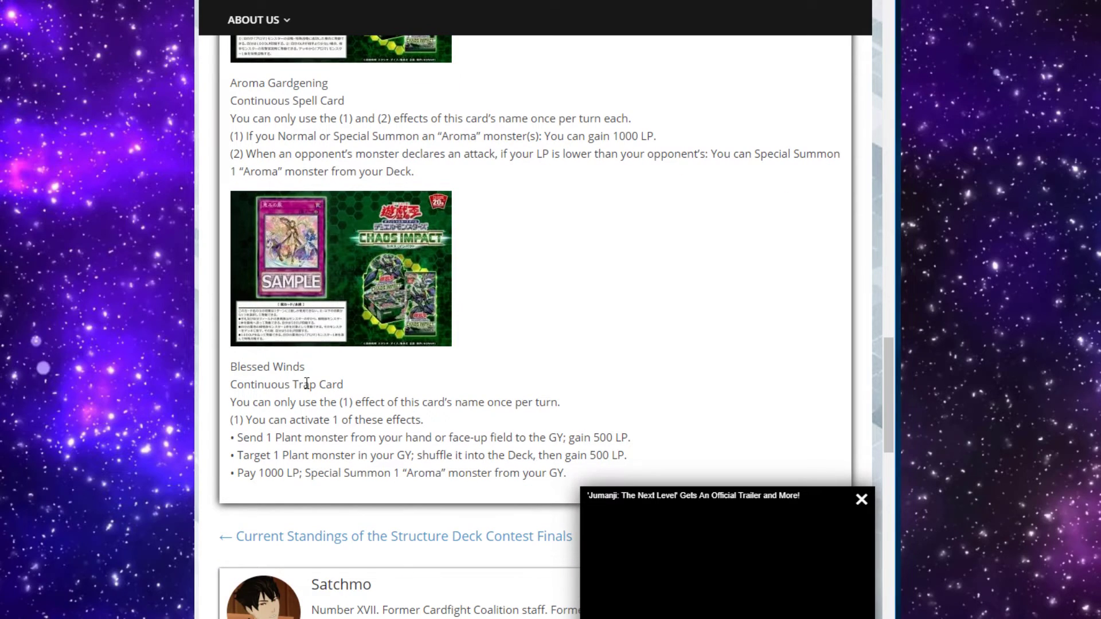
scroll(down, 3)
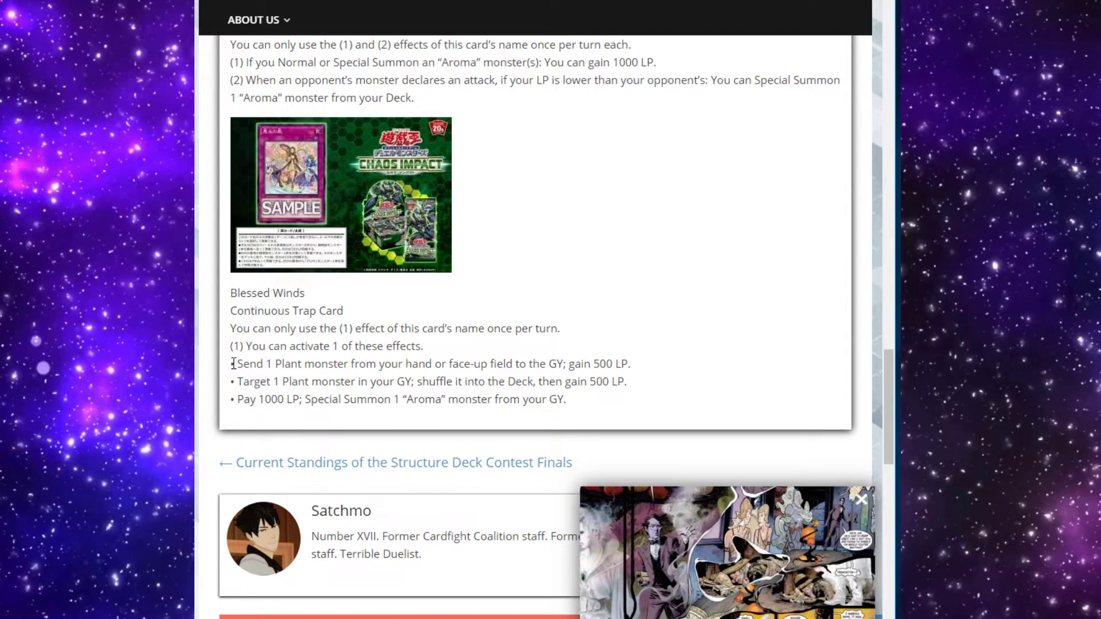
drag(232, 364, 625, 380)
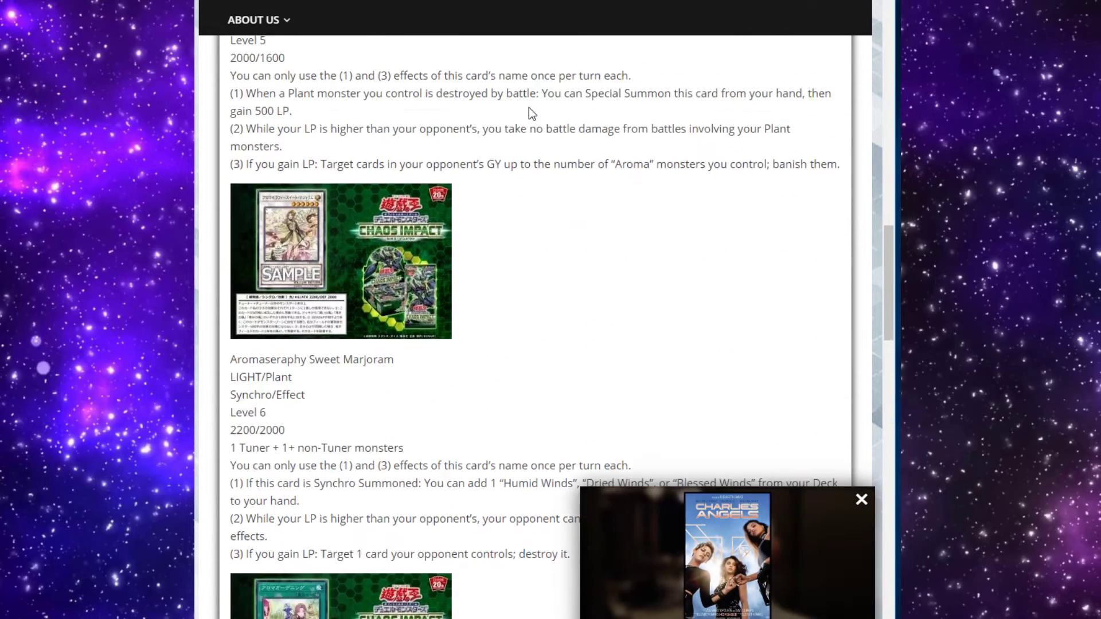
Scroll from the article headline down past Laurier and Marjoram to Sweet Marjoram and Aroma Gardgening
scroll(down, 3)
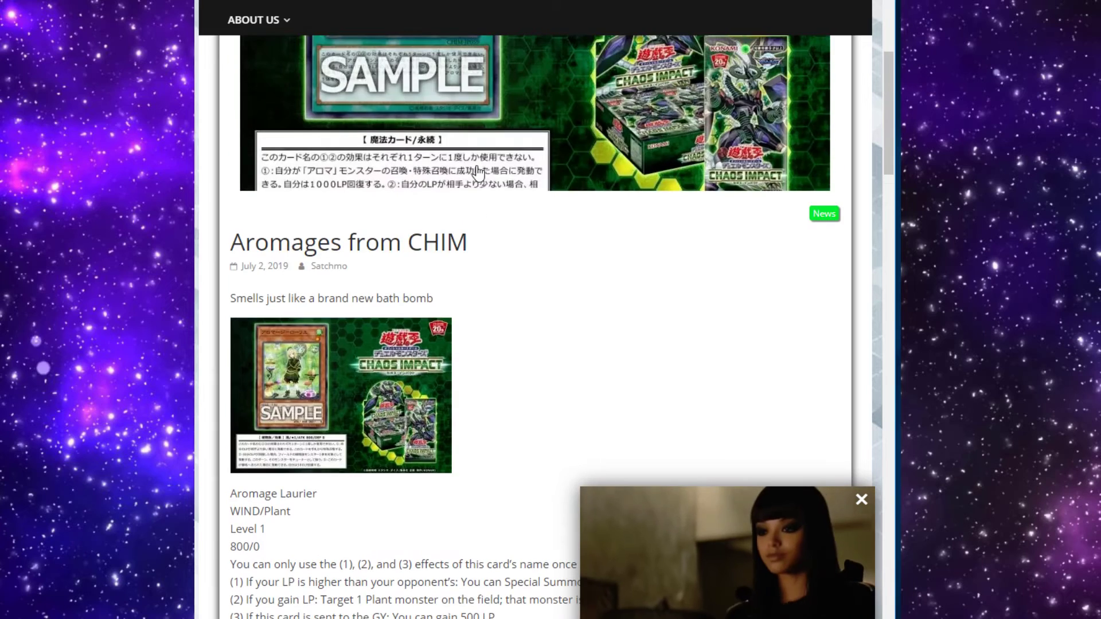
scroll(down, 3)
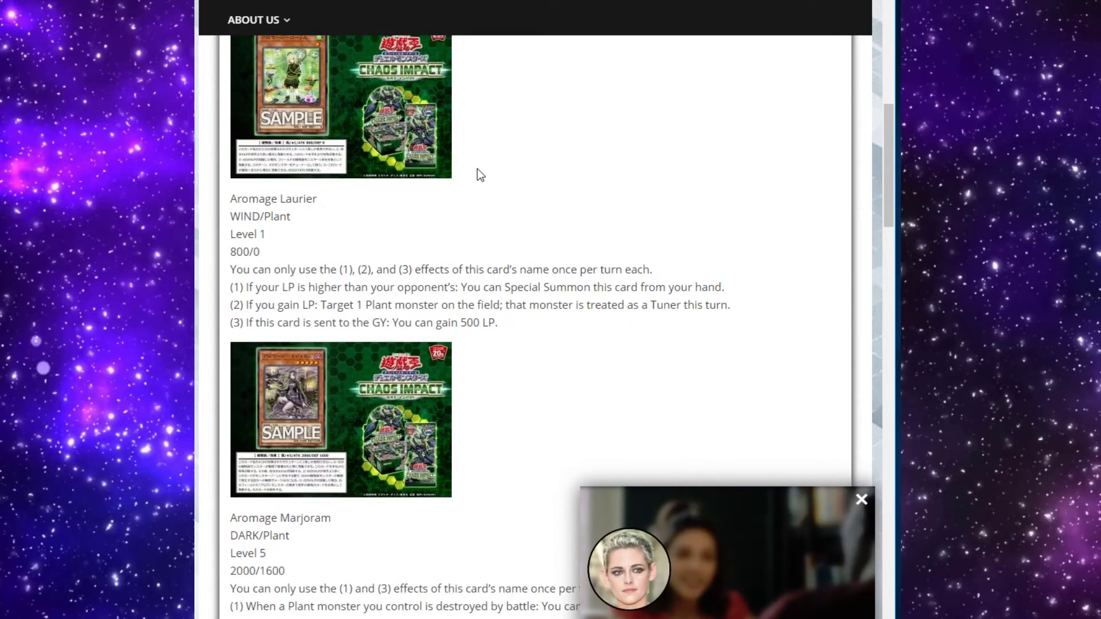
scroll(down, 3)
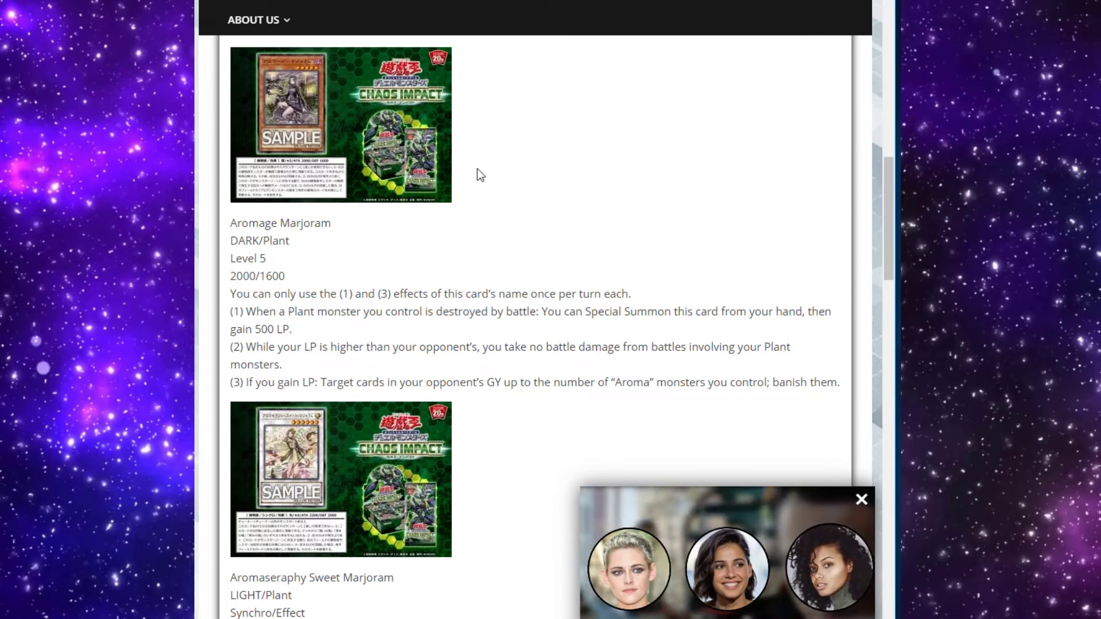
scroll(down, 3)
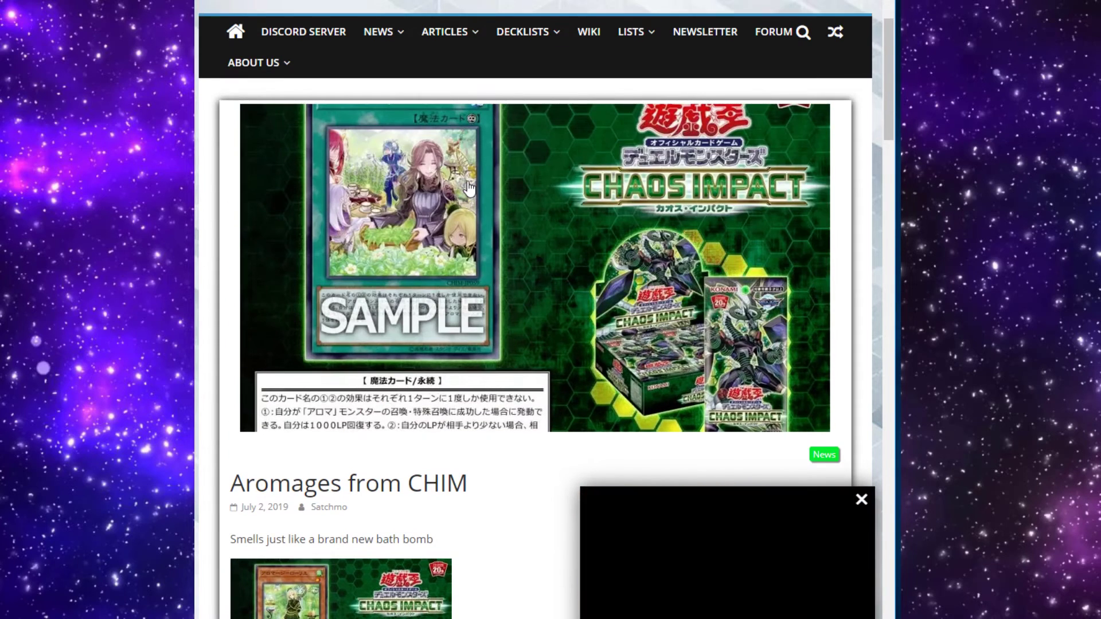
scroll(down, 3)
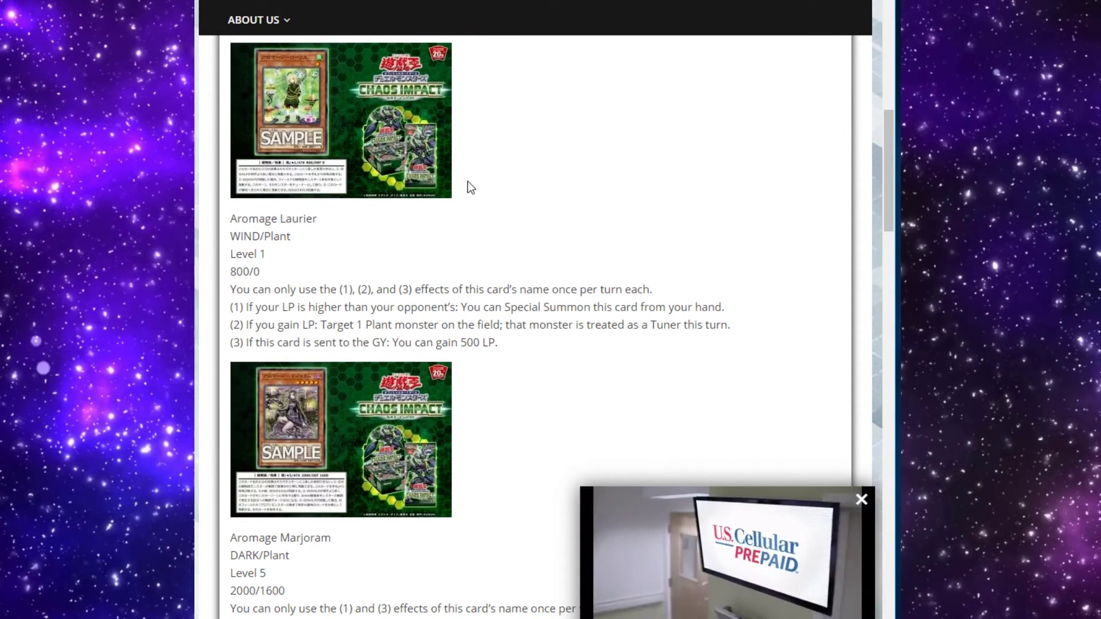
scroll(down, 3)
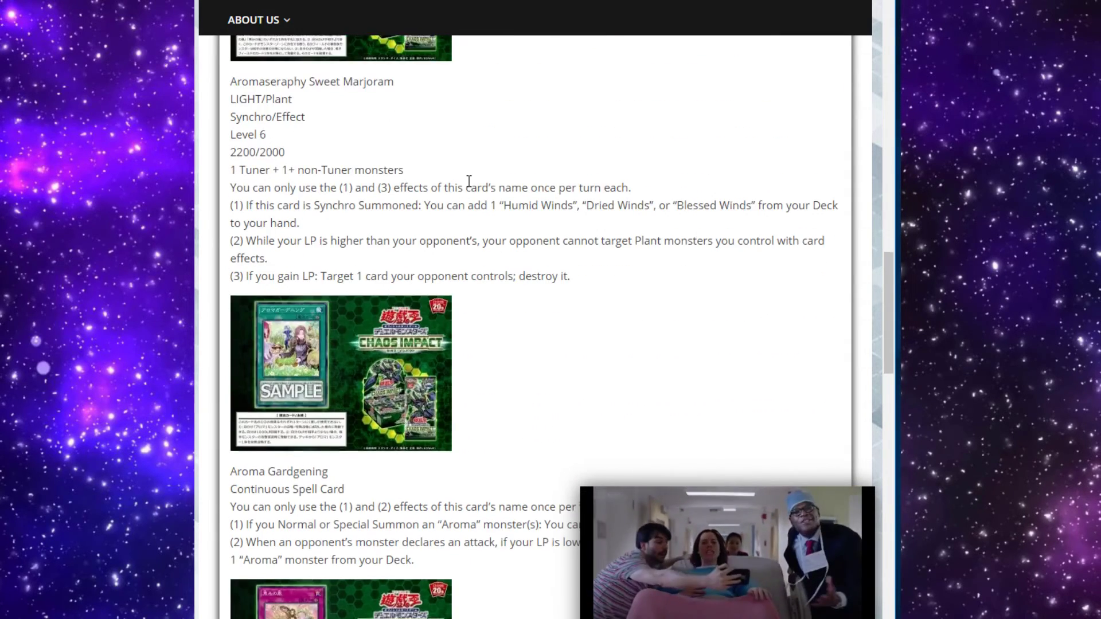
scroll(down, 3)
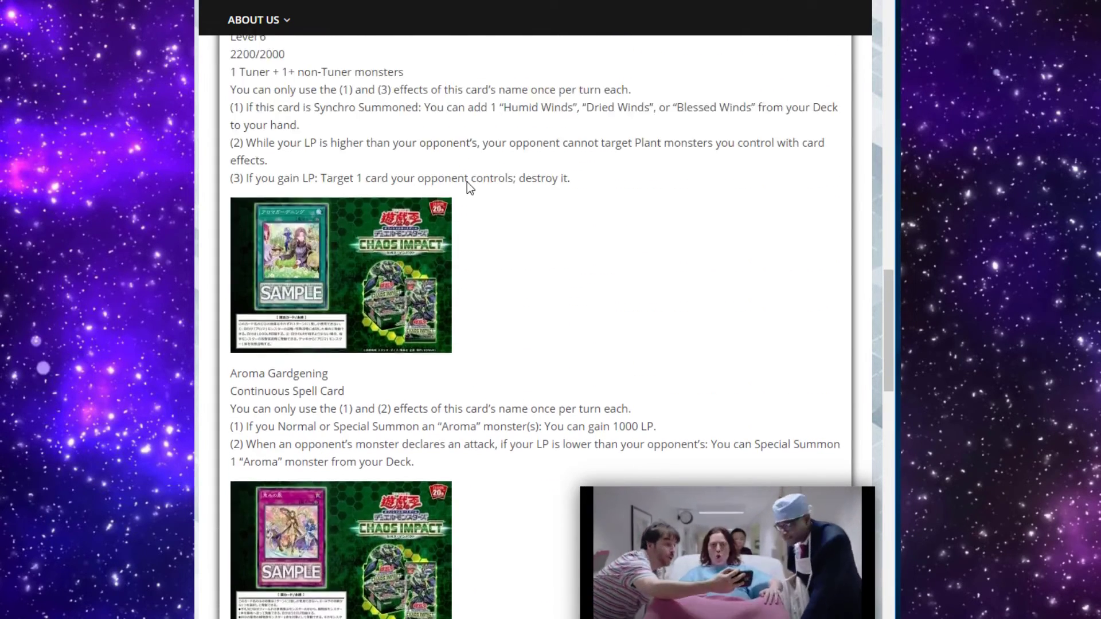
scroll(down, 3)
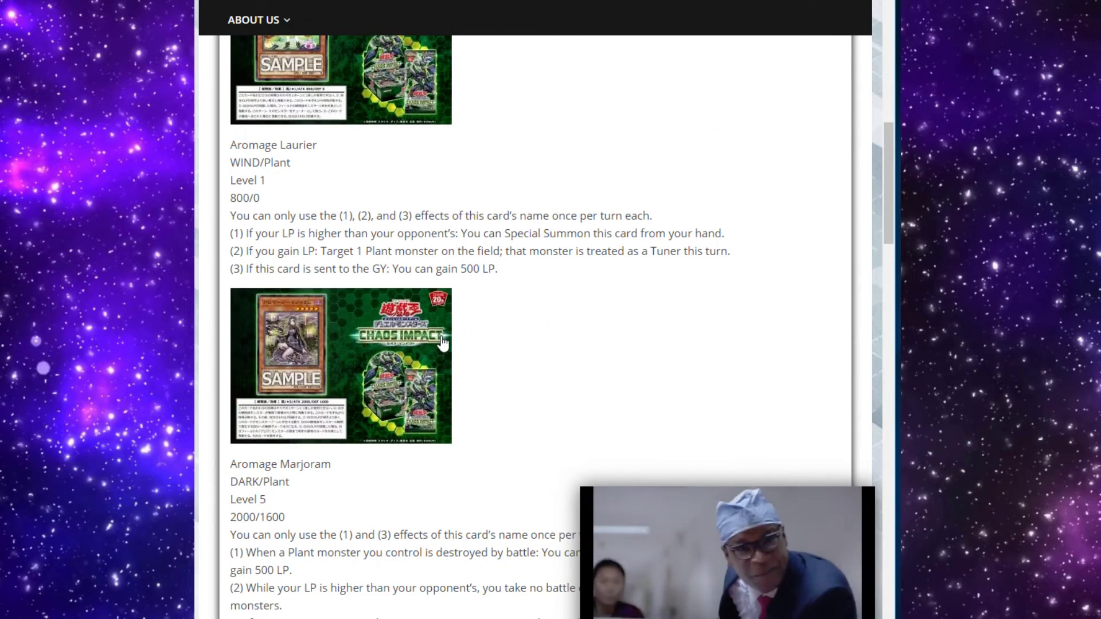
scroll(down, 3)
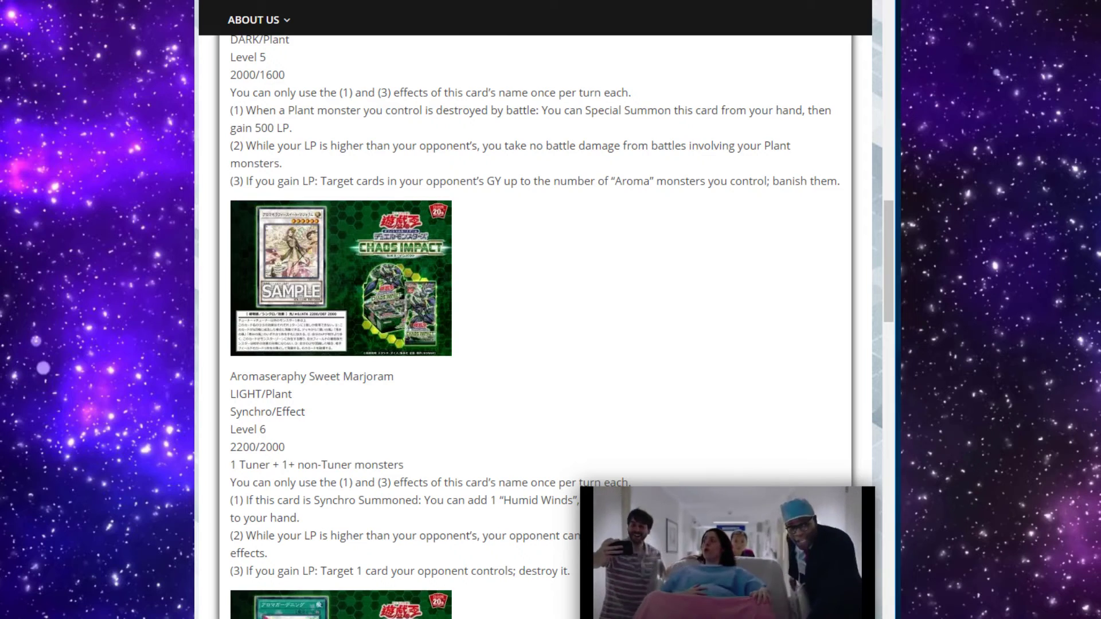
scroll(down, 3)
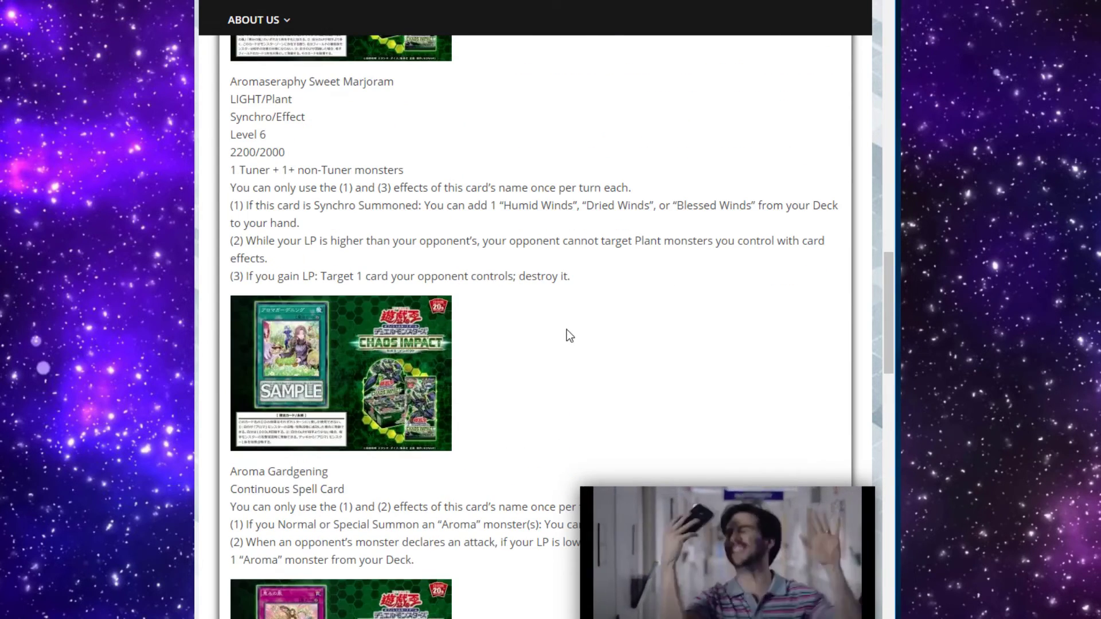